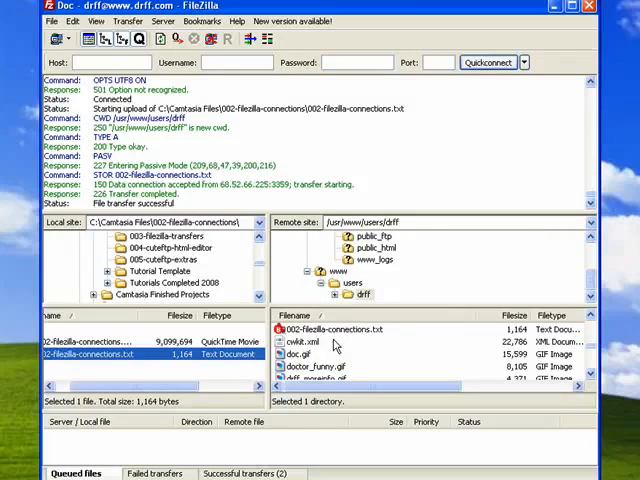
Download doc.gif from the remote web folder to the local computer.
{"action": "left_click", "coordinate": [310, 354]}
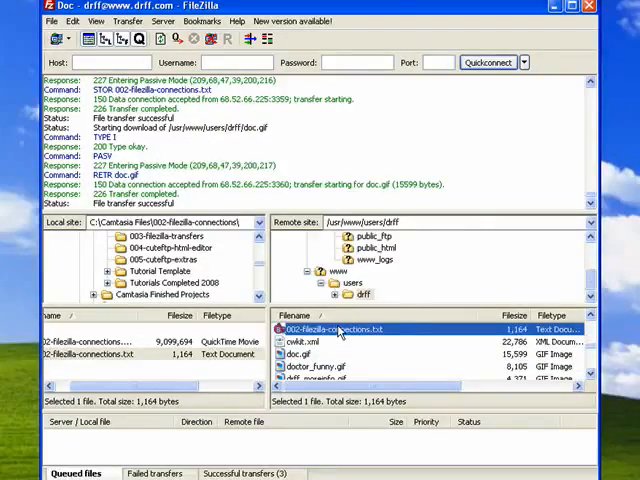
Open the remote 002-filezilla-connections.txt in Boxer Text Editor via View / Edit.
{"action": "right_click", "coordinate": [333, 330]}
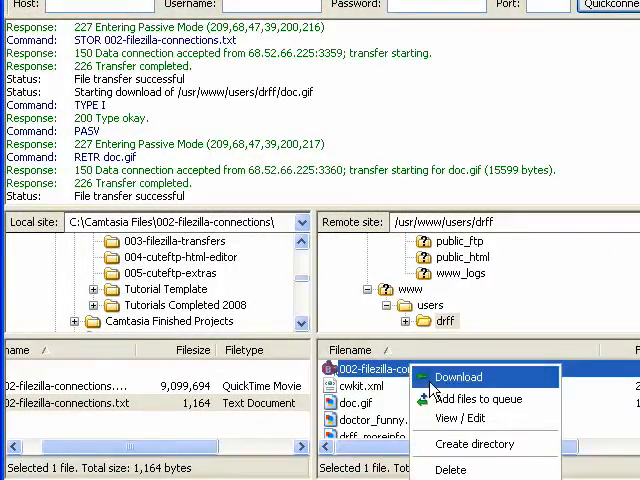
{"action": "left_click", "coordinate": [458, 377]}
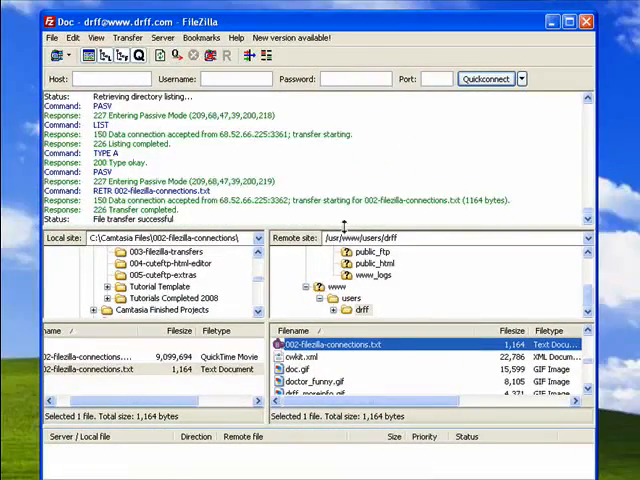
{"action": "double_click", "coordinate": [99, 357]}
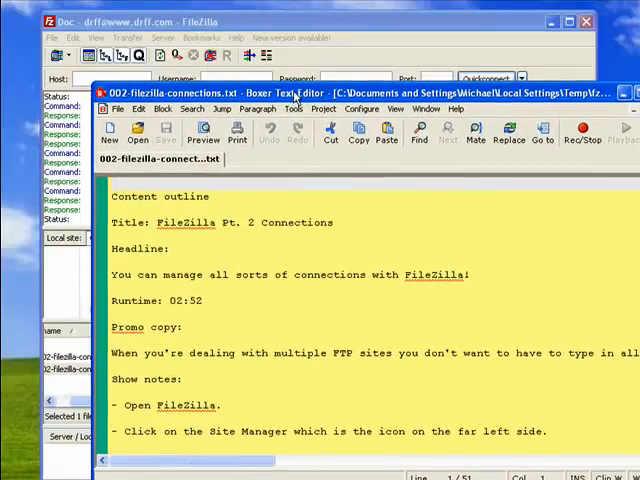
Append 'Ma' to the end of the Title line in the outline.
{"action": "left_click", "coordinate": [345, 219]}
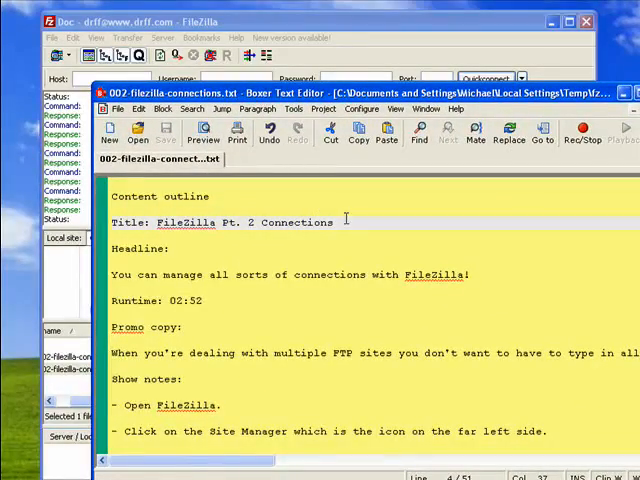
{"action": "type", "text": "Ma"}
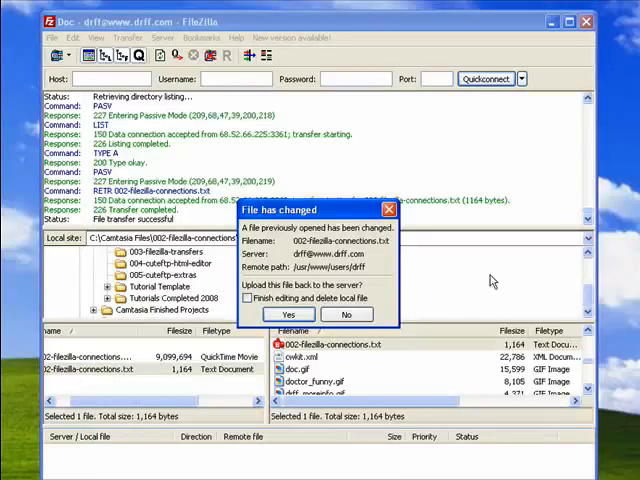
Re-upload the edited connections file, overwriting the existing server copy.
{"action": "left_click", "coordinate": [289, 314]}
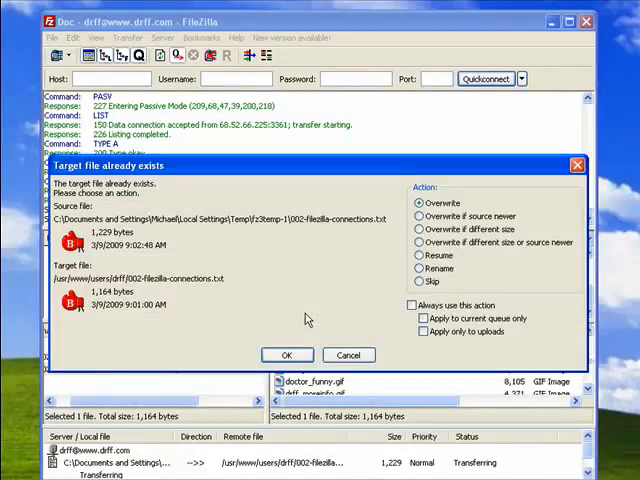
{"action": "left_click", "coordinate": [288, 355]}
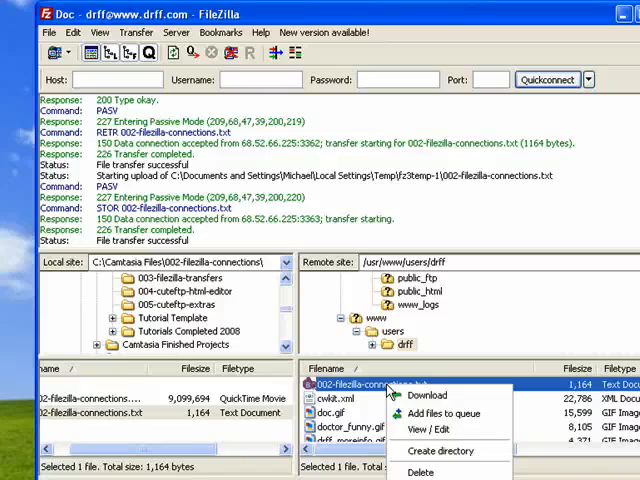
{"action": "mouse_move", "coordinate": [440, 413]}
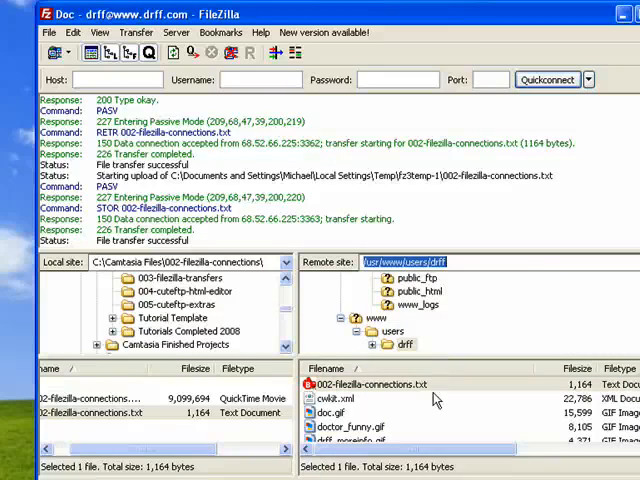
{"action": "mouse_move", "coordinate": [418, 390]}
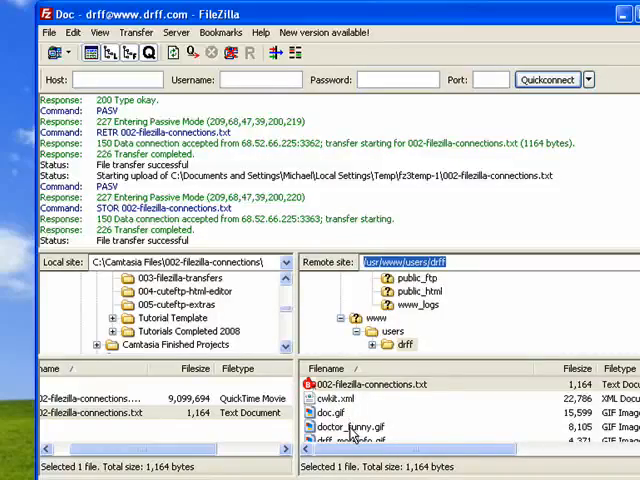
{"action": "left_click", "coordinate": [350, 399]}
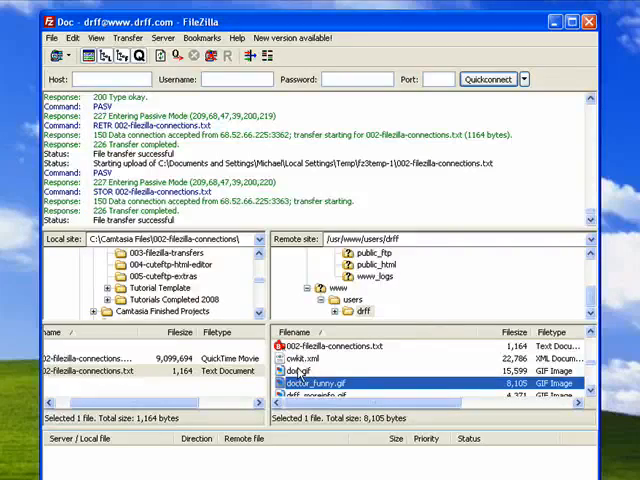
{"action": "left_click", "coordinate": [340, 346]}
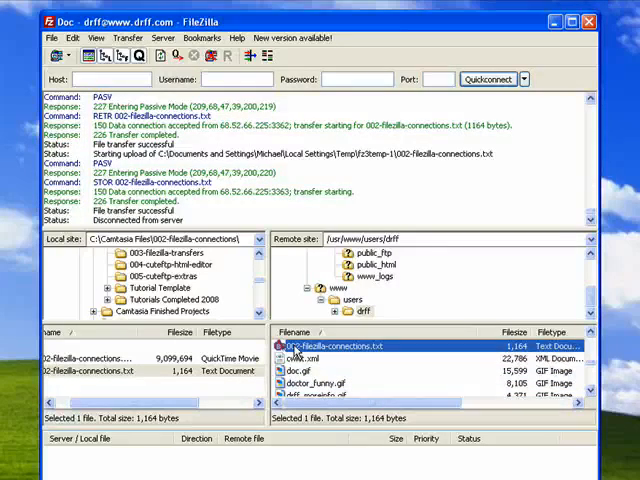